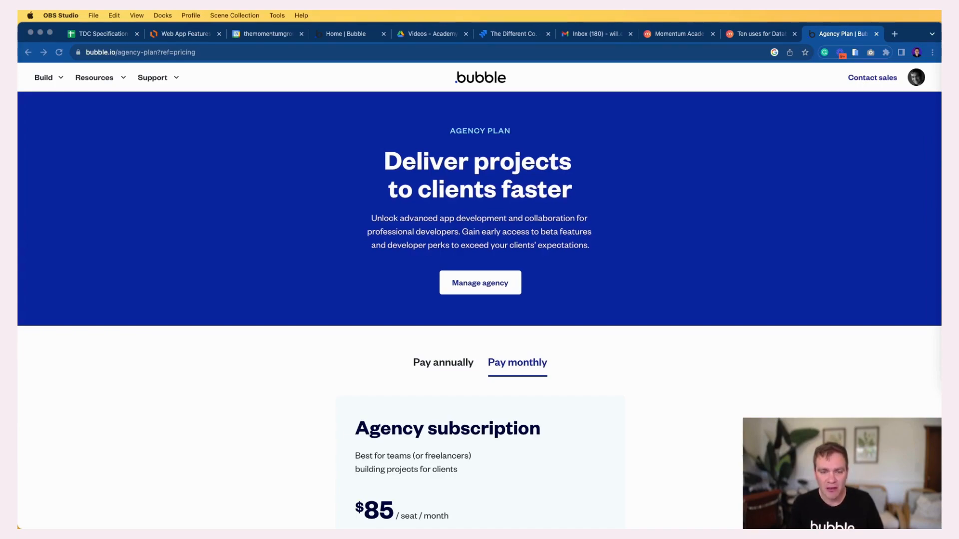
# Scroll down and switch the Agency plan to annual billing, showing $78 per seat monthly.
pyautogui.scroll(-3)
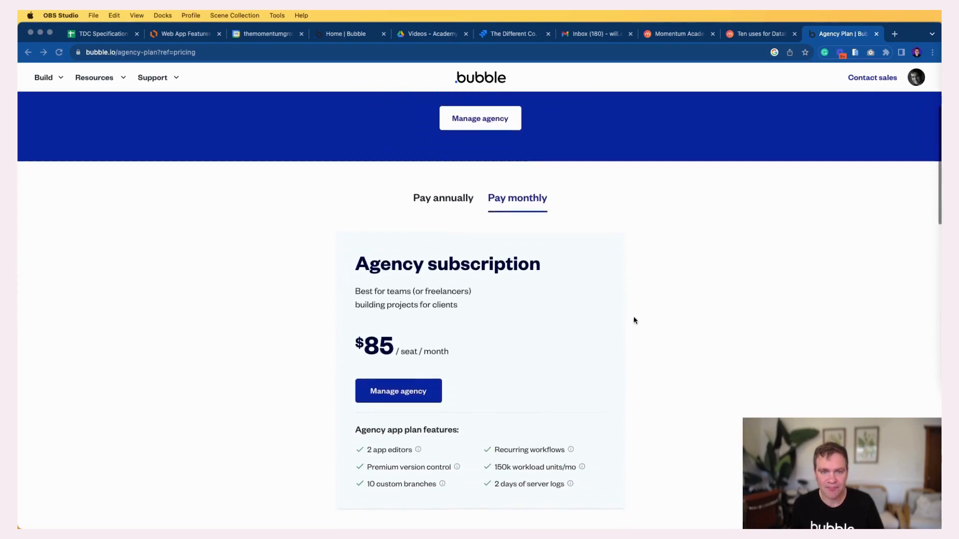
pyautogui.click(443, 181)
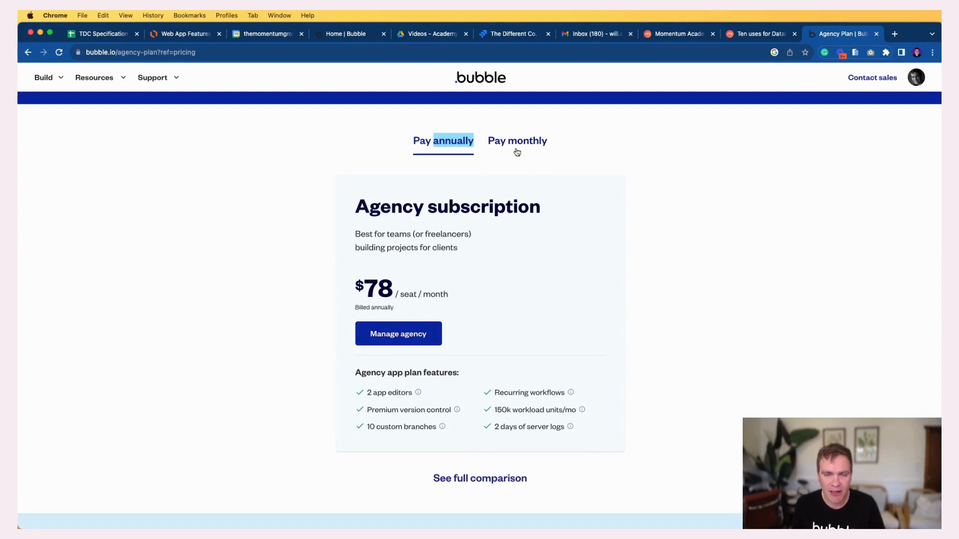
# Toggle the Agency plan to monthly billing, showing $85 per seat per month.
pyautogui.click(517, 141)
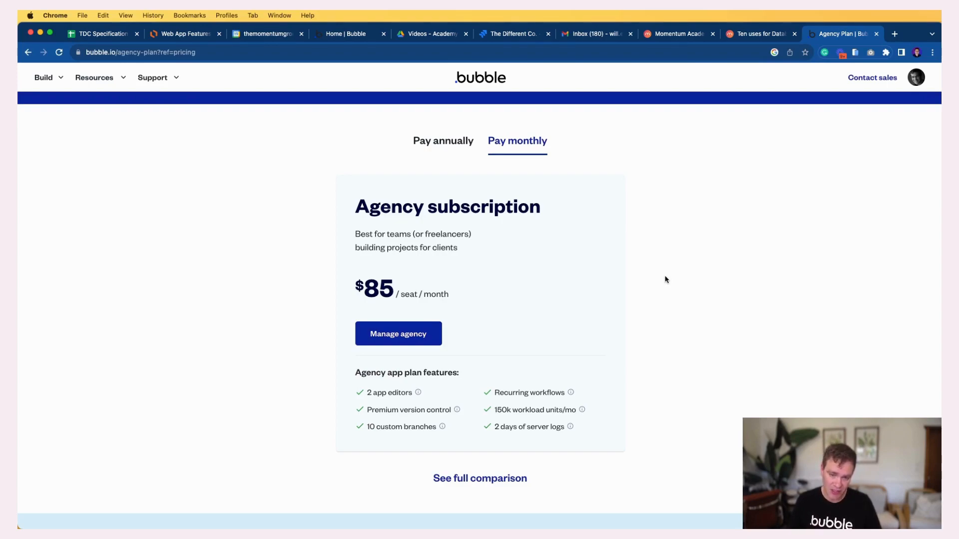
pyautogui.moveTo(658, 288)
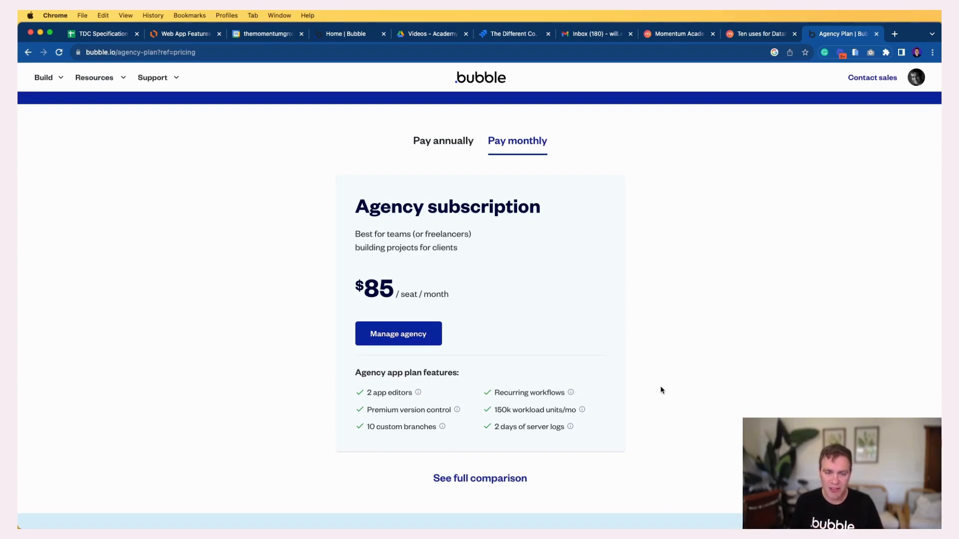
# Open the Free vs Agency comparison table and scroll down to its Support section.
pyautogui.click(479, 478)
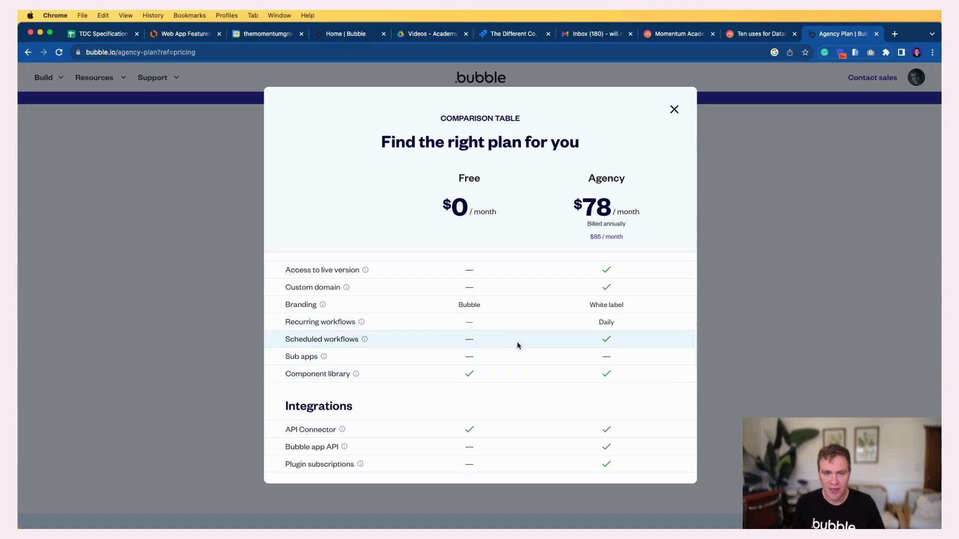
pyautogui.moveTo(463, 242)
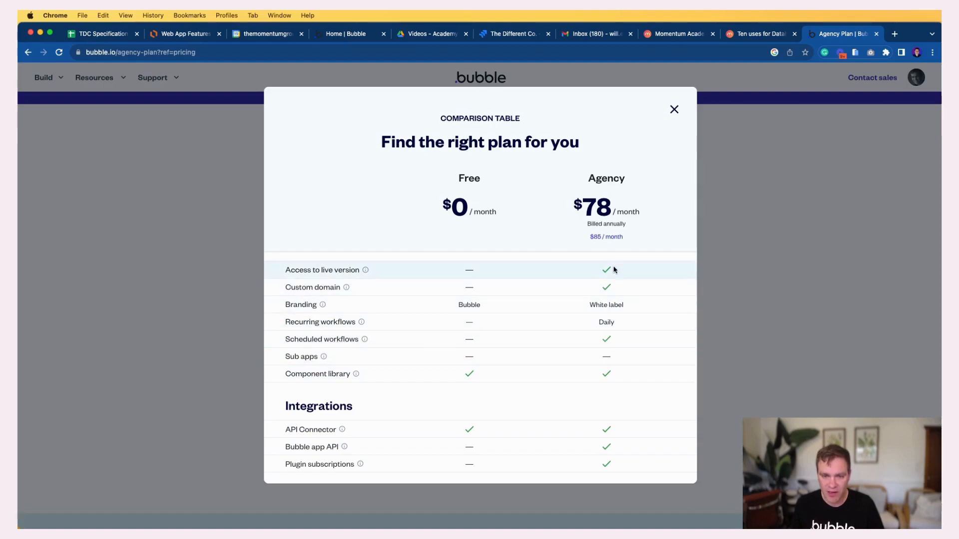
pyautogui.scroll(-3)
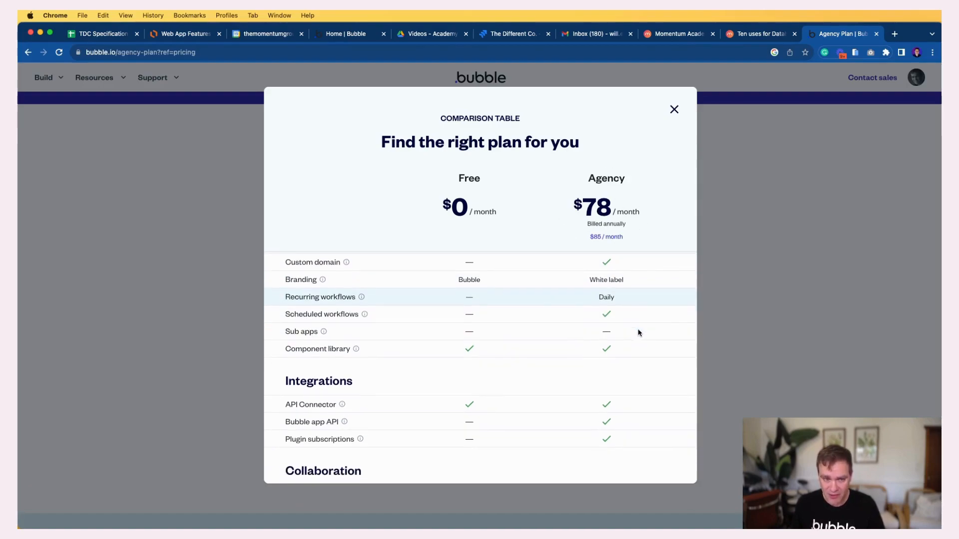
pyautogui.scroll(-3)
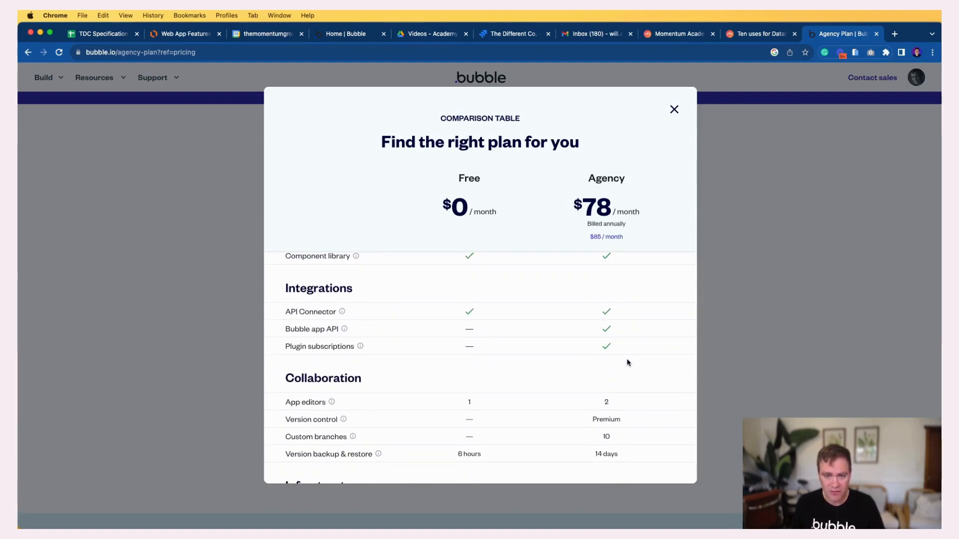
pyautogui.moveTo(615, 324)
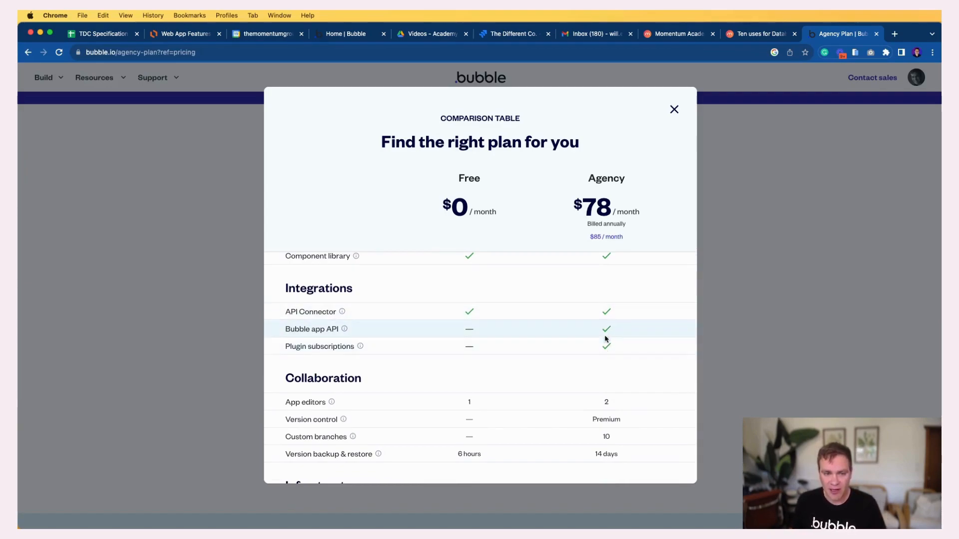
pyautogui.scroll(-3)
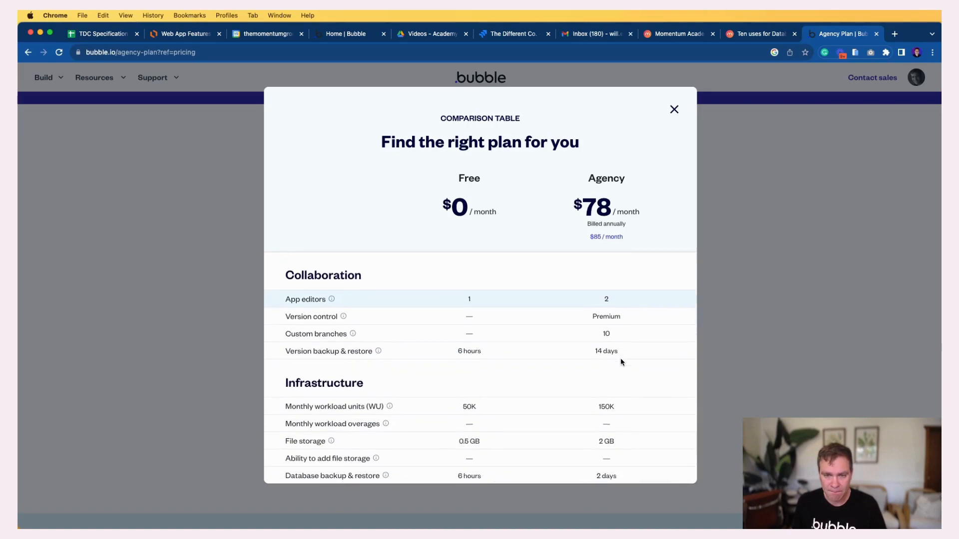
pyautogui.scroll(-3)
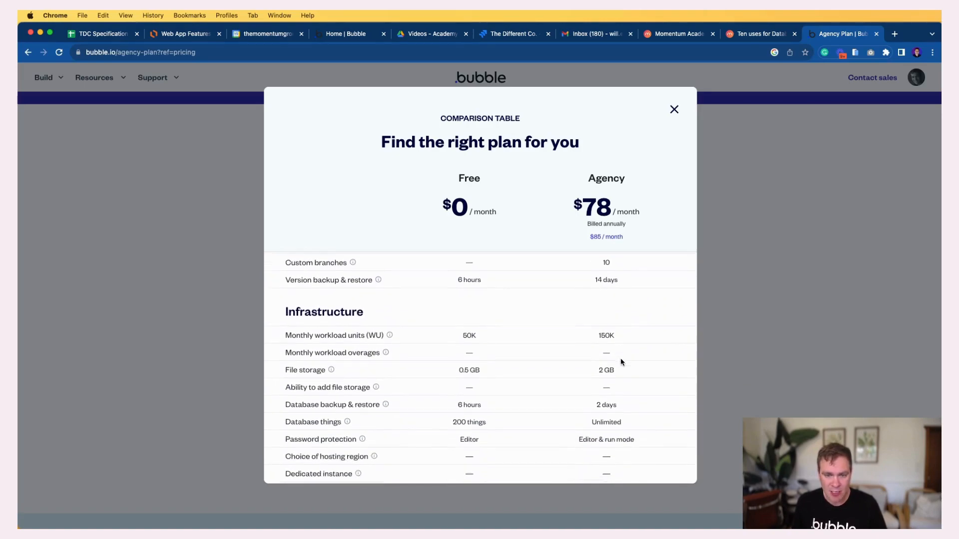
pyautogui.scroll(-3)
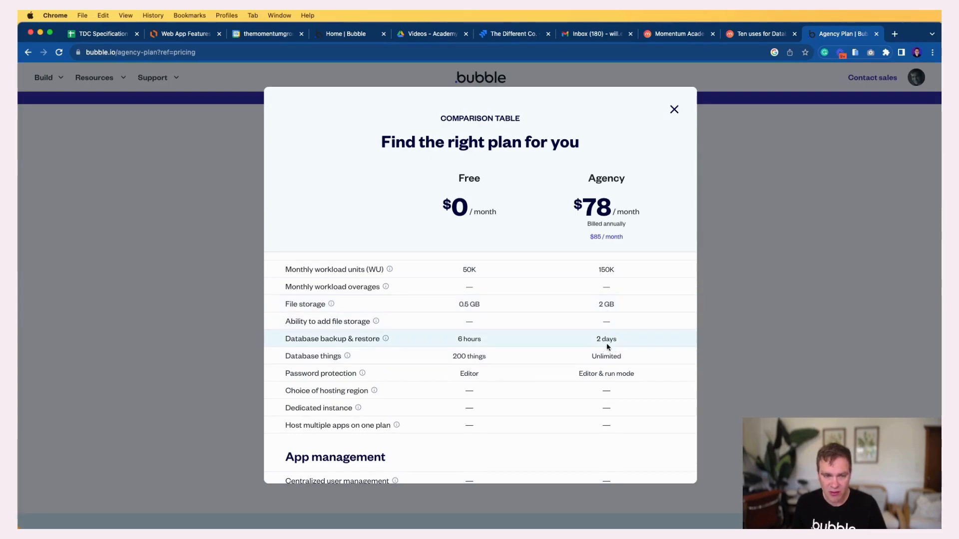
pyautogui.moveTo(617, 363)
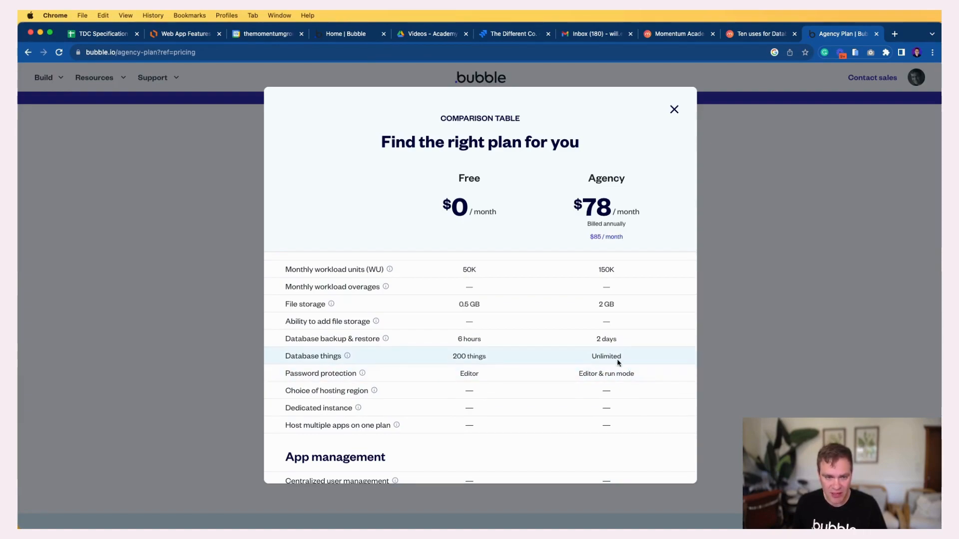
pyautogui.scroll(-3)
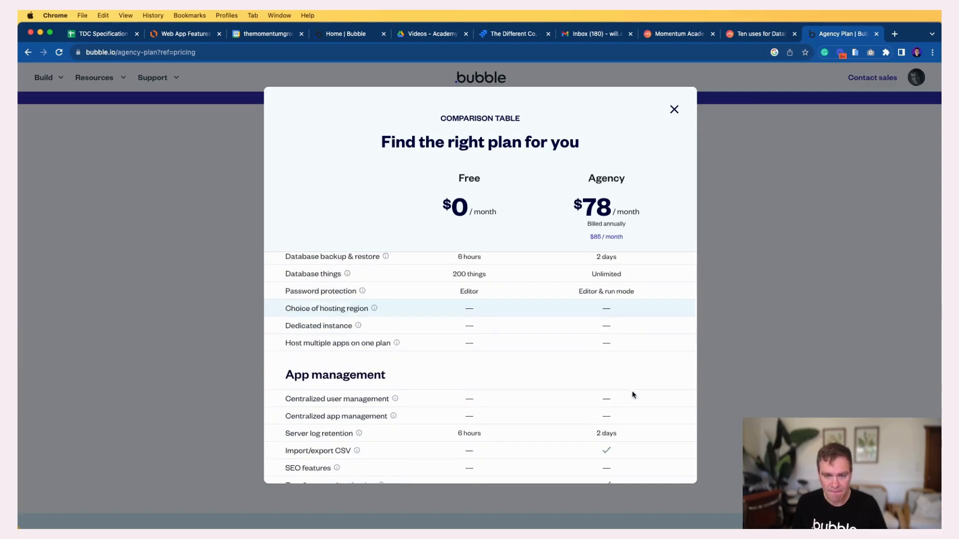
pyautogui.scroll(-3)
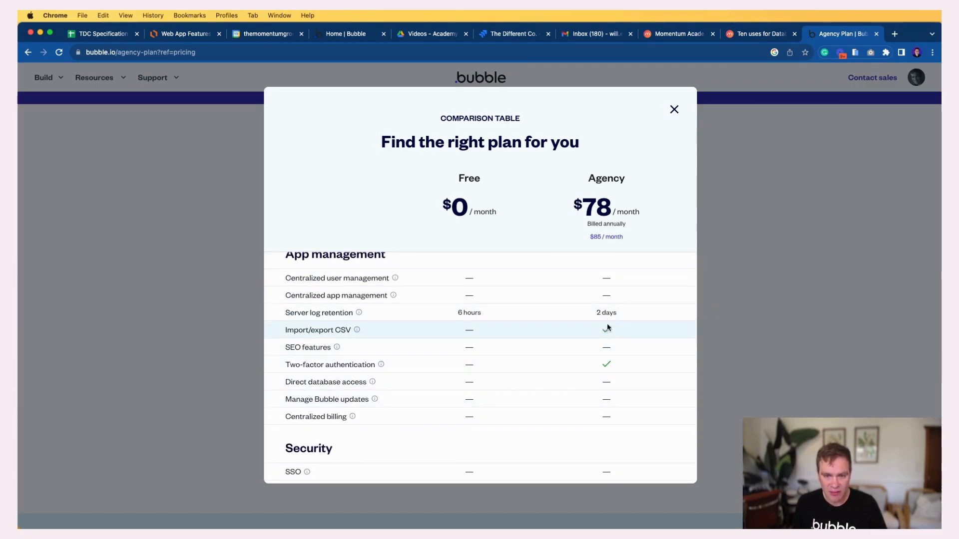
pyautogui.moveTo(627, 369)
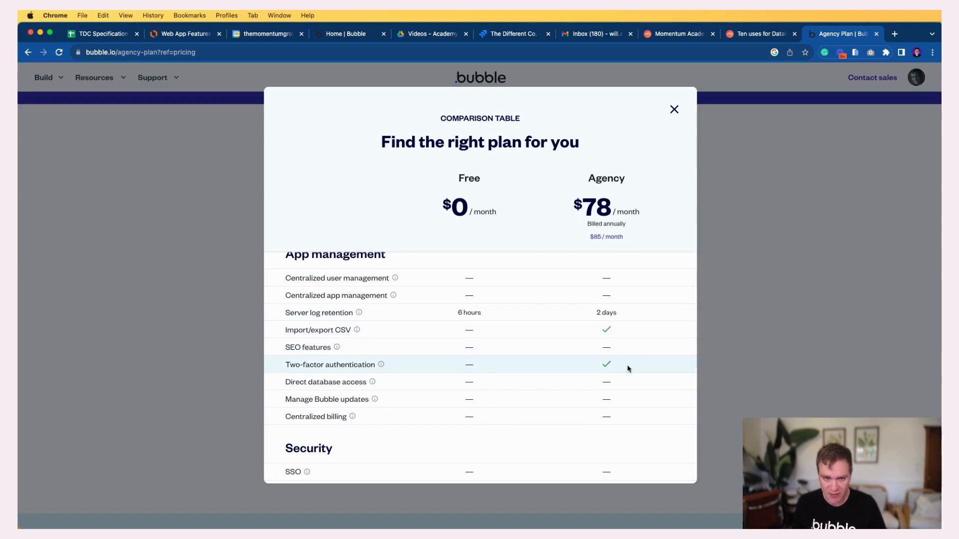
pyautogui.scroll(-3)
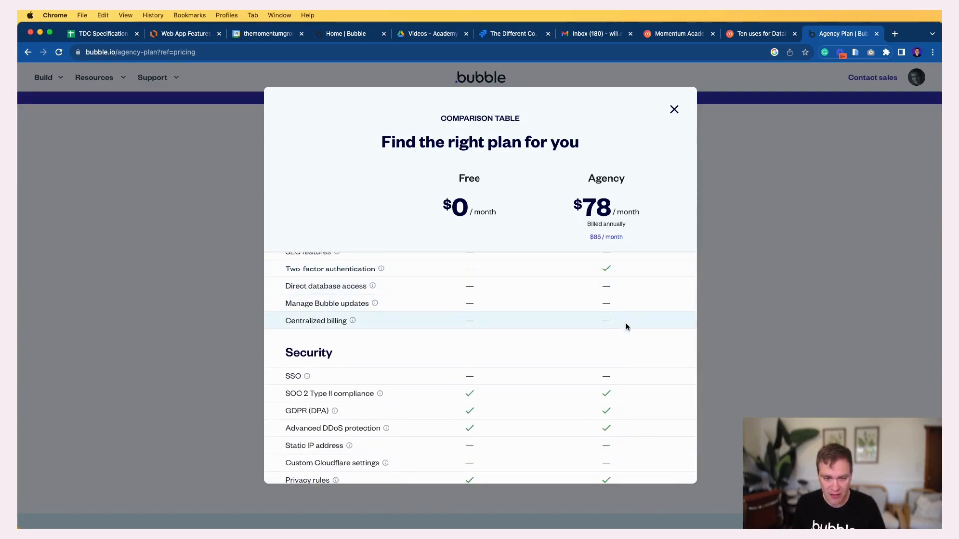
pyautogui.scroll(-3)
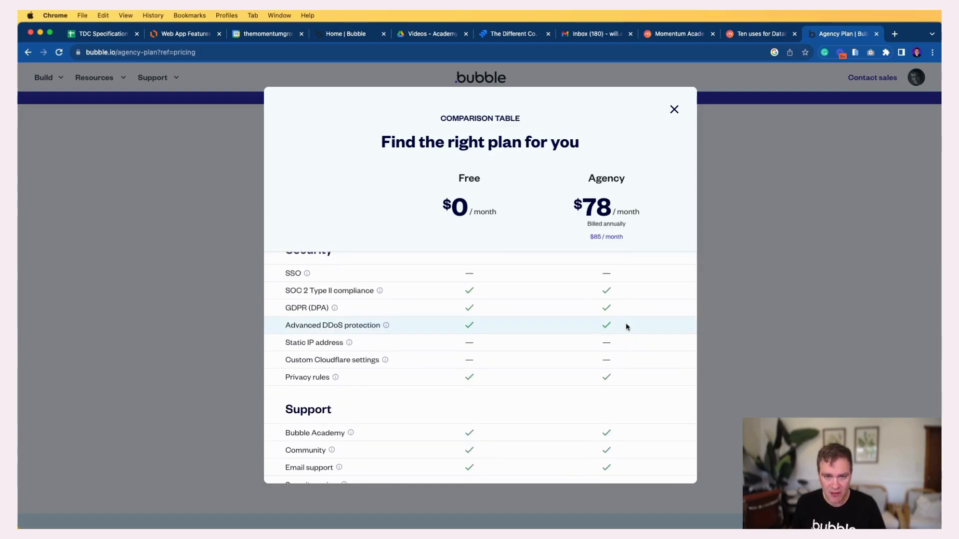
pyautogui.scroll(-3)
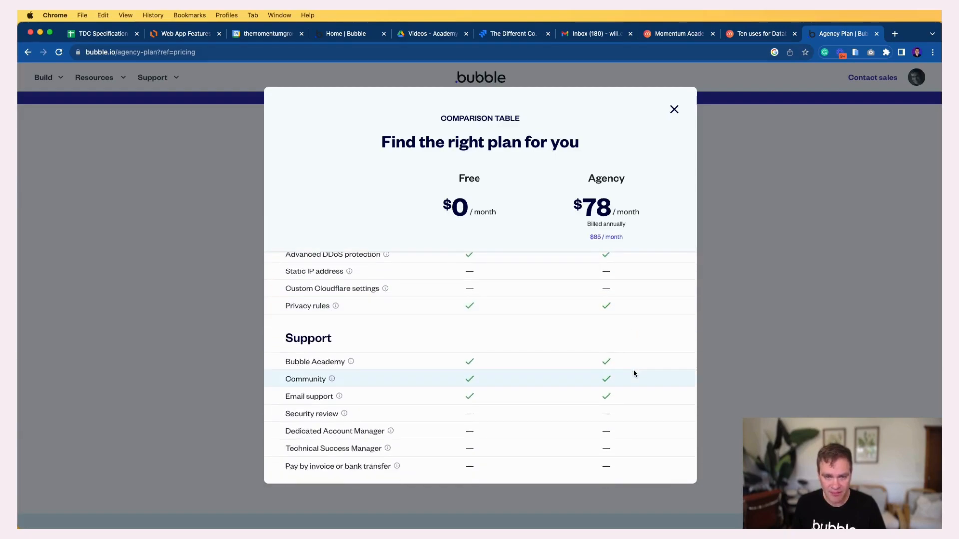
pyautogui.moveTo(621, 409)
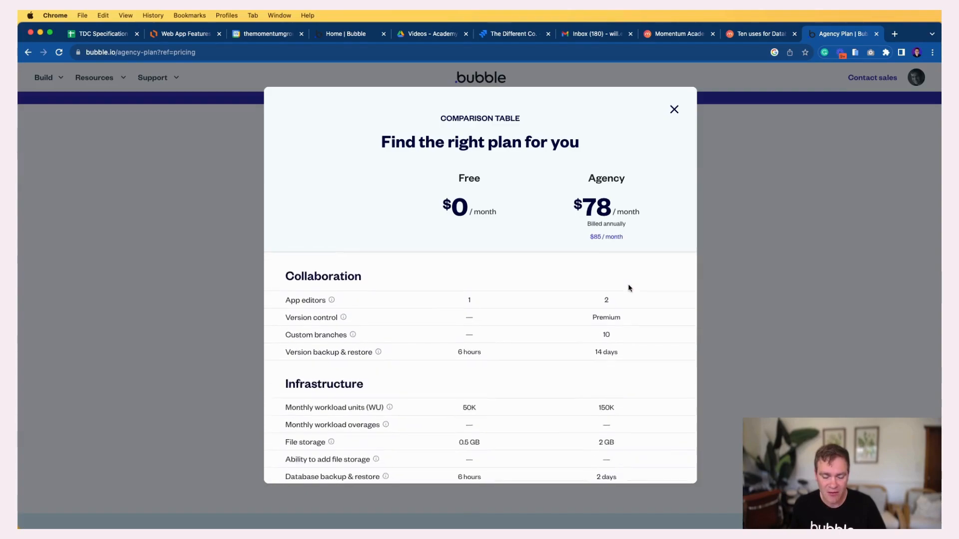
pyautogui.scroll(-3)
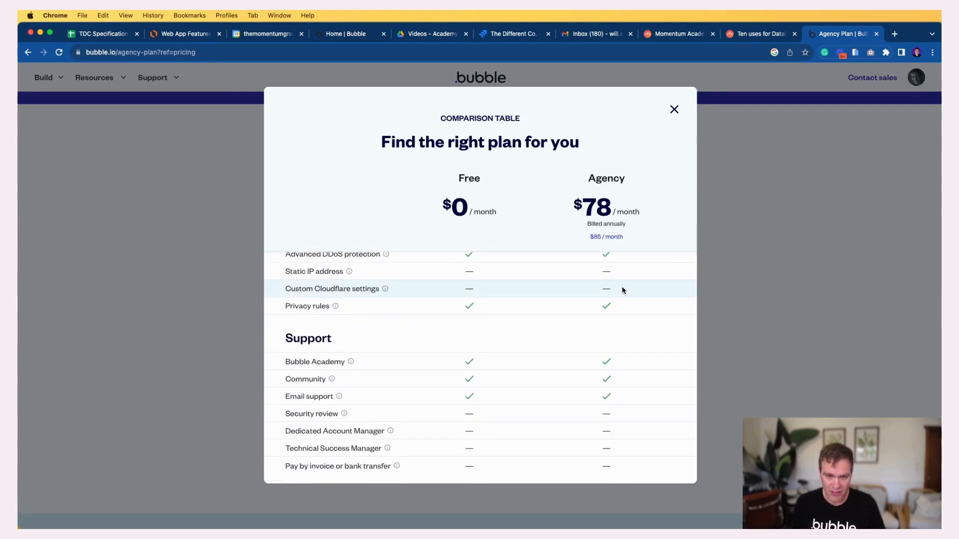
pyautogui.moveTo(672, 174)
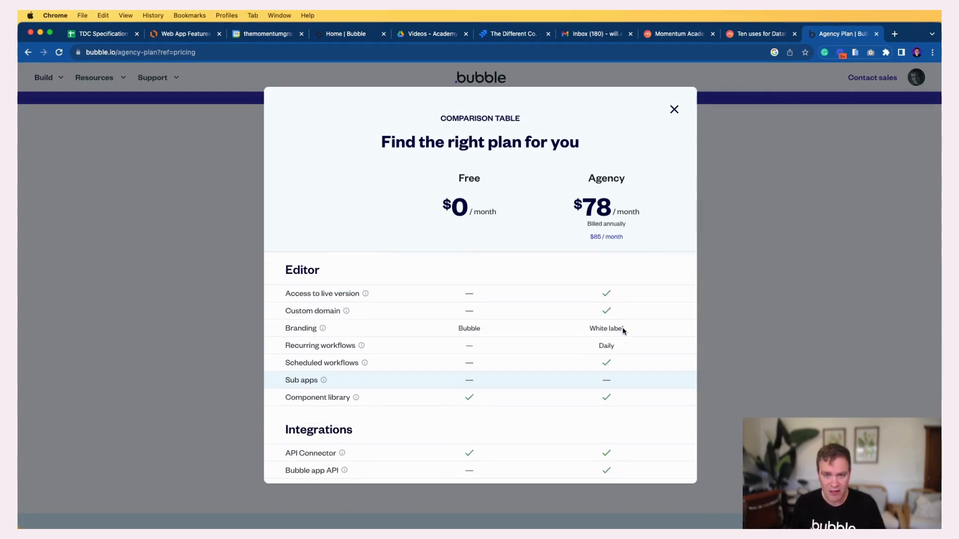
pyautogui.moveTo(616, 397)
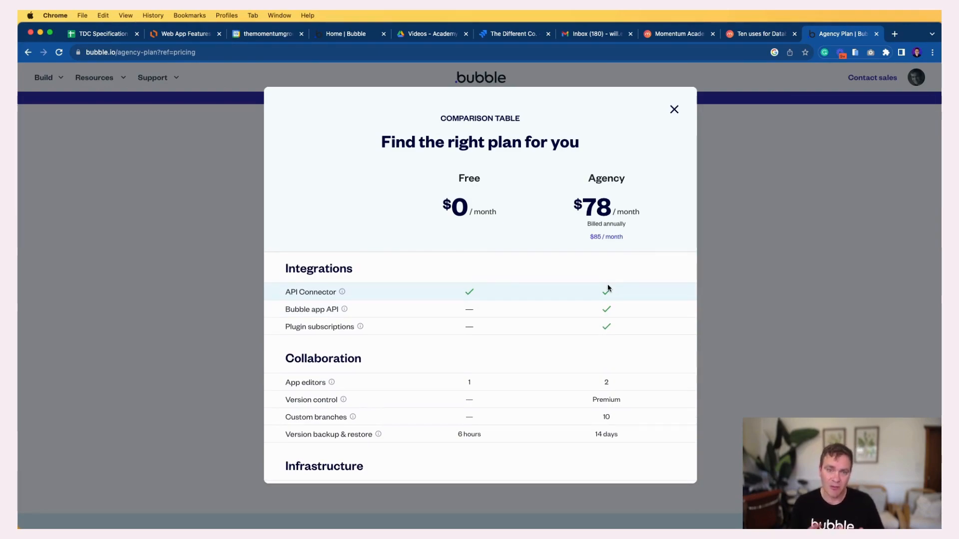
pyautogui.scroll(-3)
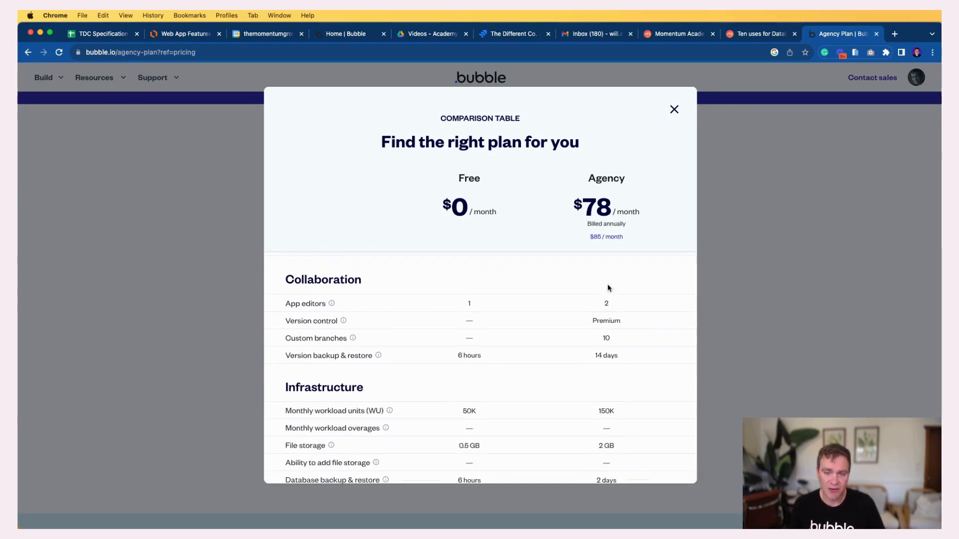
pyautogui.scroll(-3)
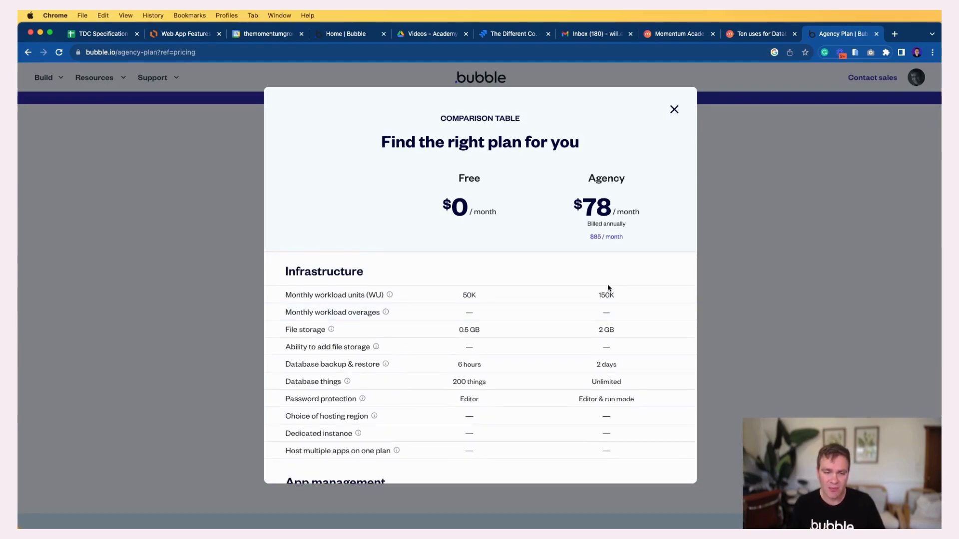